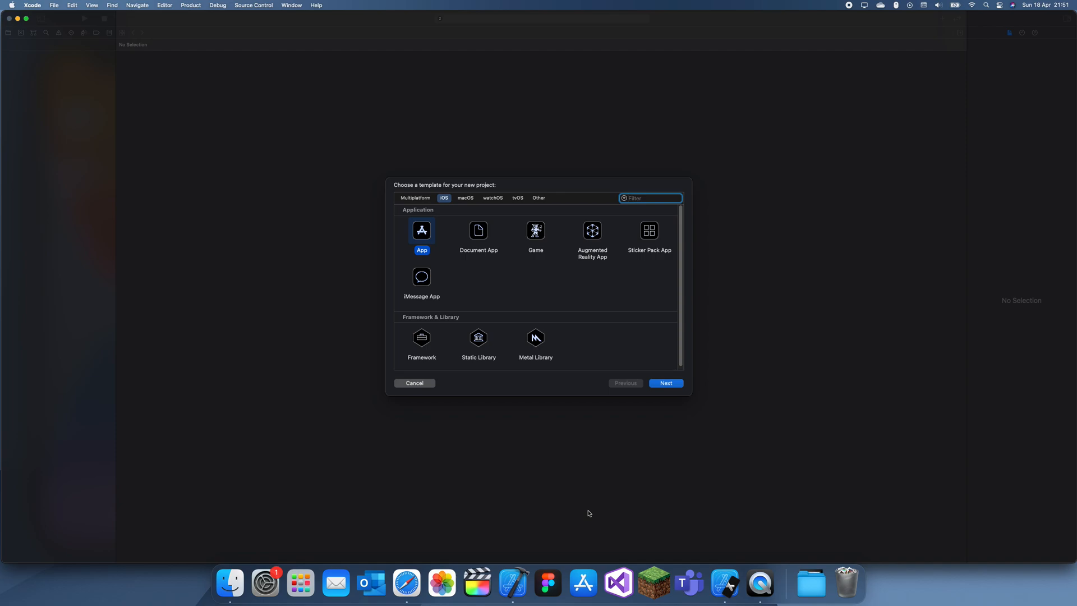
# Pick the iOS App template and name the project circular_imageview.
pyautogui.click(664, 382)
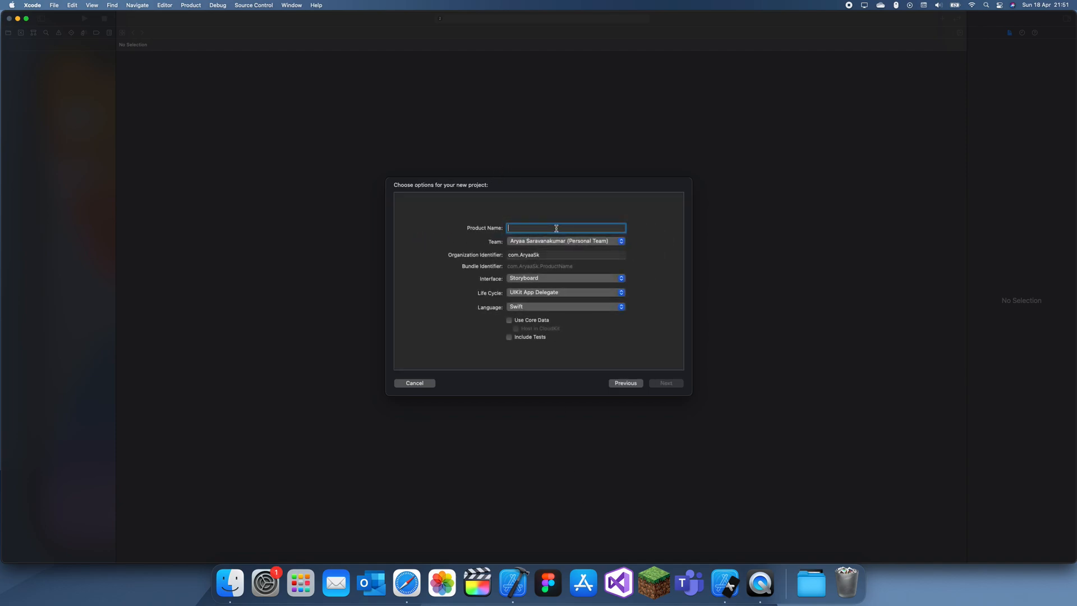
pyautogui.write('circular_')
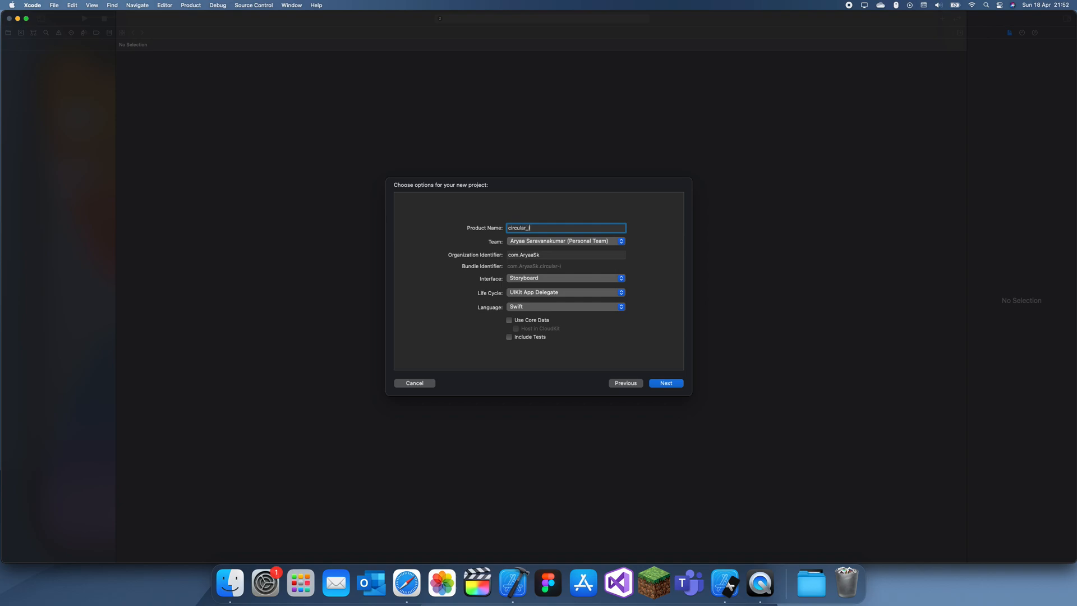
pyautogui.write('imageview')
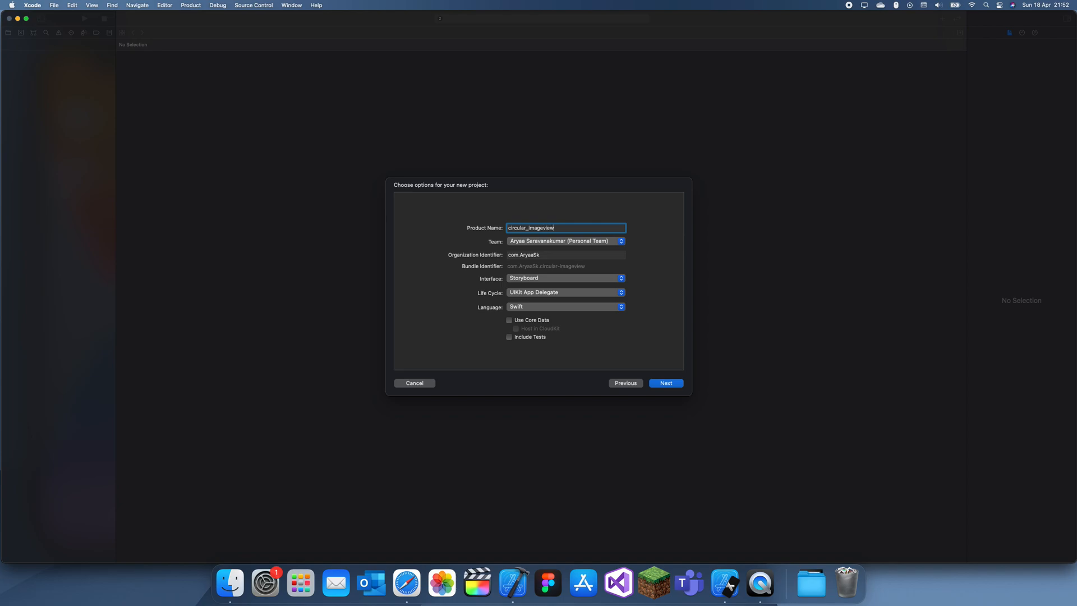
pyautogui.click(664, 382)
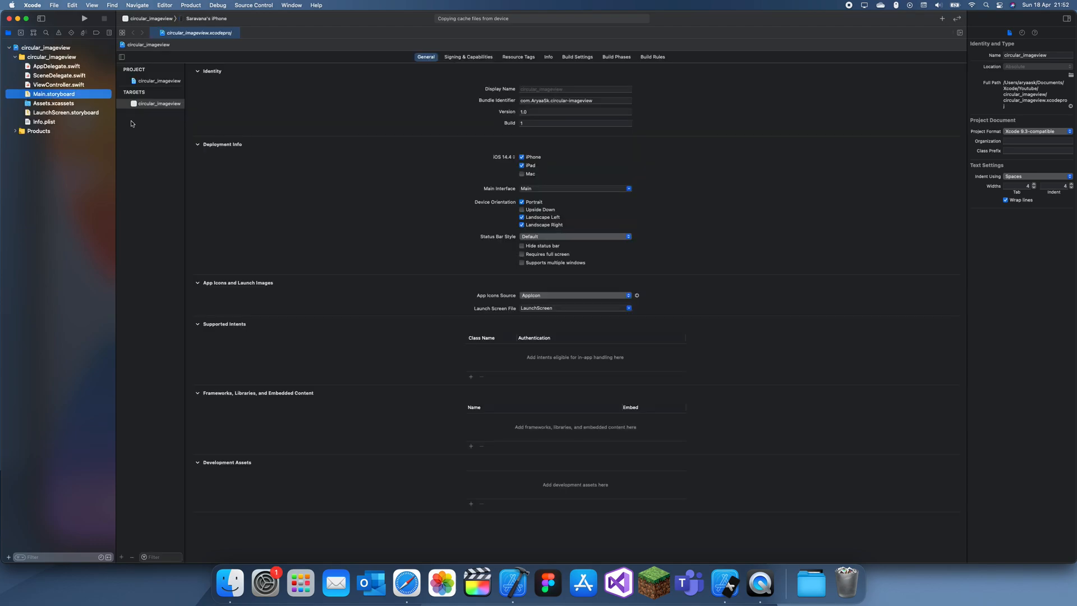
# Open Main.storyboard and drag an Image View to the centre of the screen.
pyautogui.click(54, 94)
pyautogui.write('image')
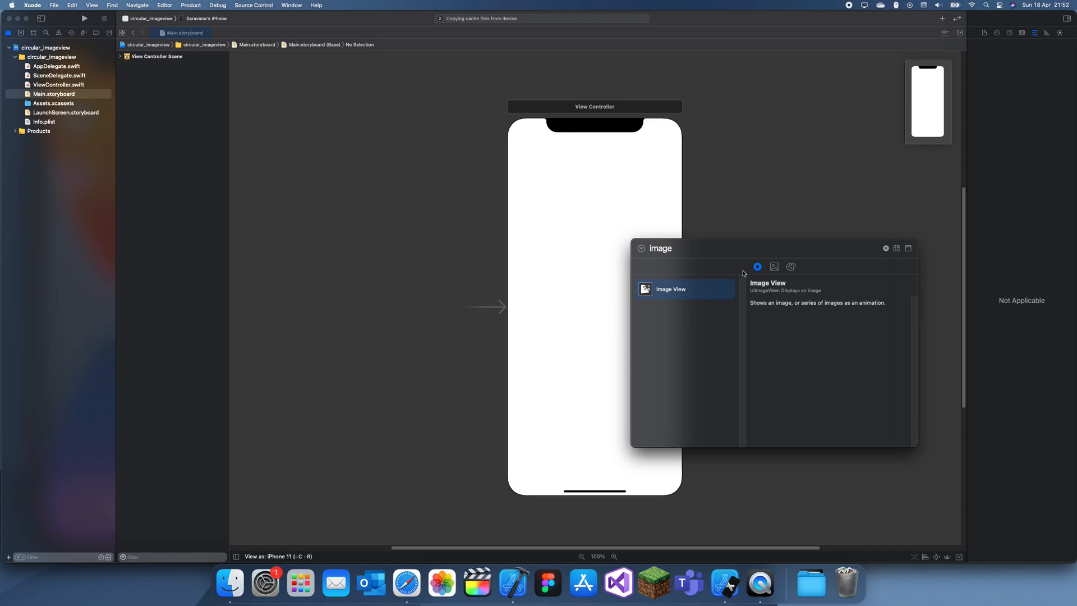
pyautogui.moveTo(670, 288); pyautogui.dragTo(599, 307)
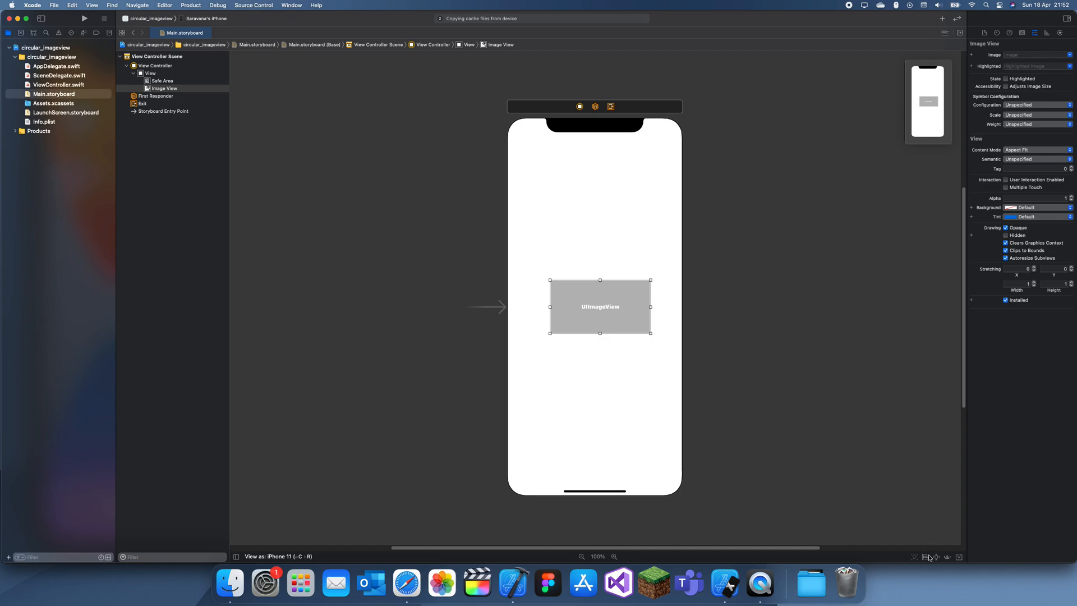
pyautogui.moveTo(925, 393)
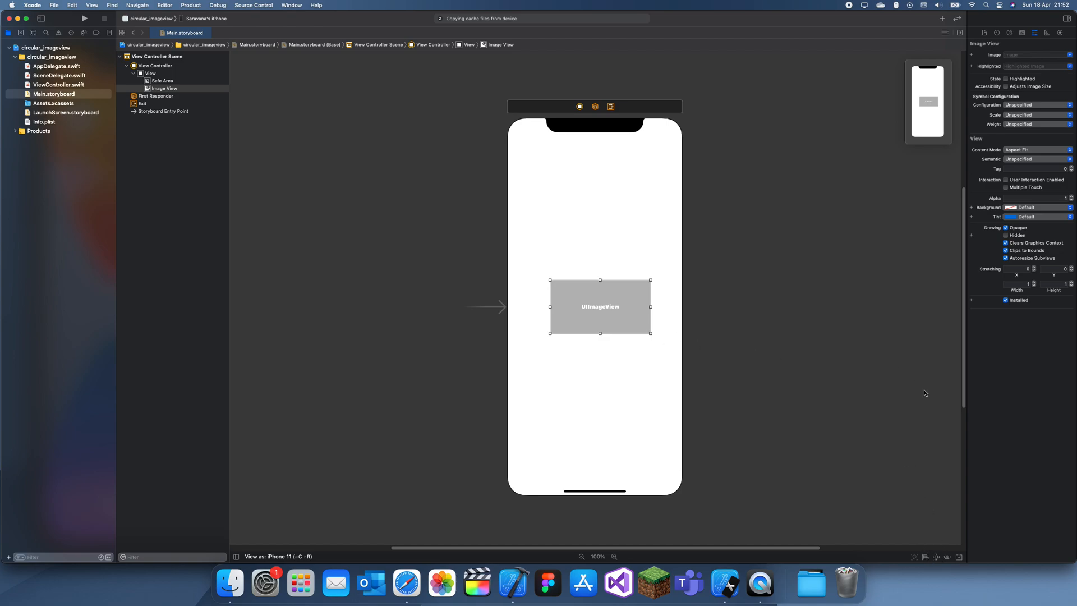
# Add square width and height constraints and centre the image view in its container.
pyautogui.click(925, 557)
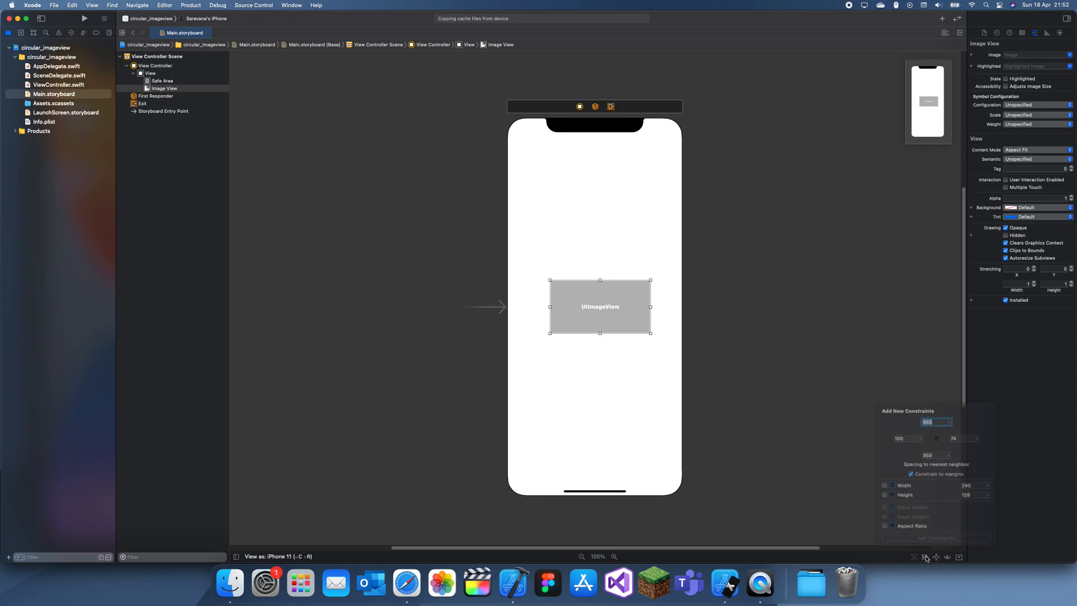
pyautogui.click(914, 557)
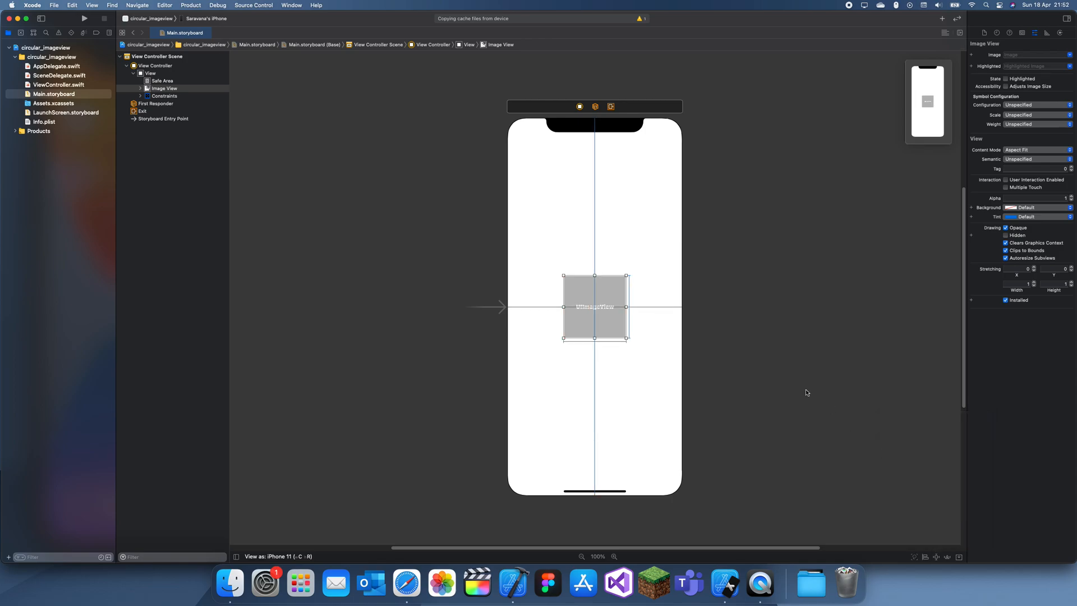
pyautogui.click(946, 33)
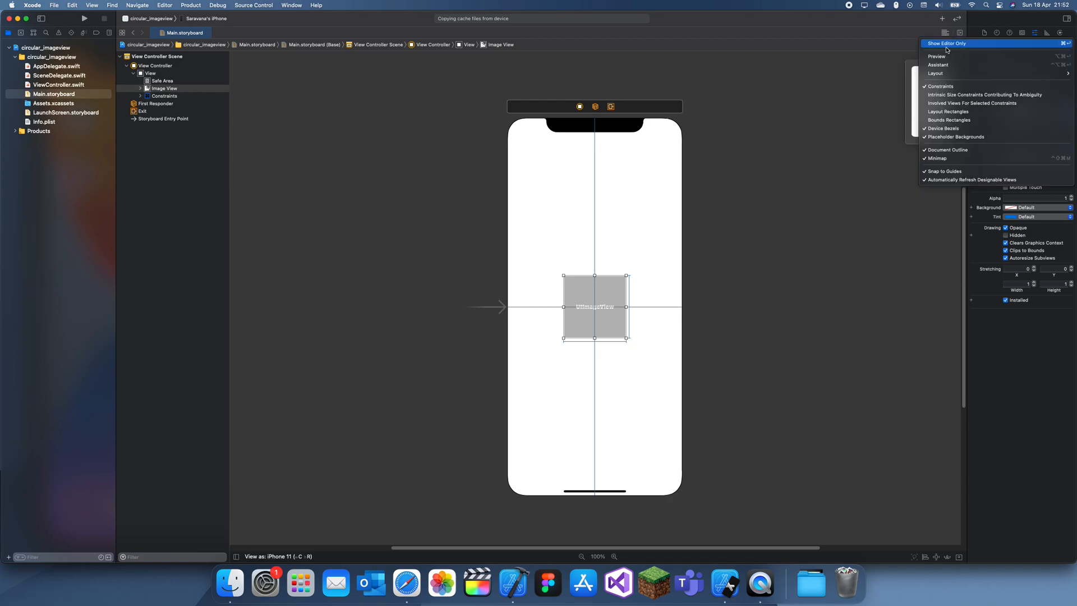
# Create an imageView outlet and set its backgroundColor to .cyan in viewDidLoad.
pyautogui.click(939, 65)
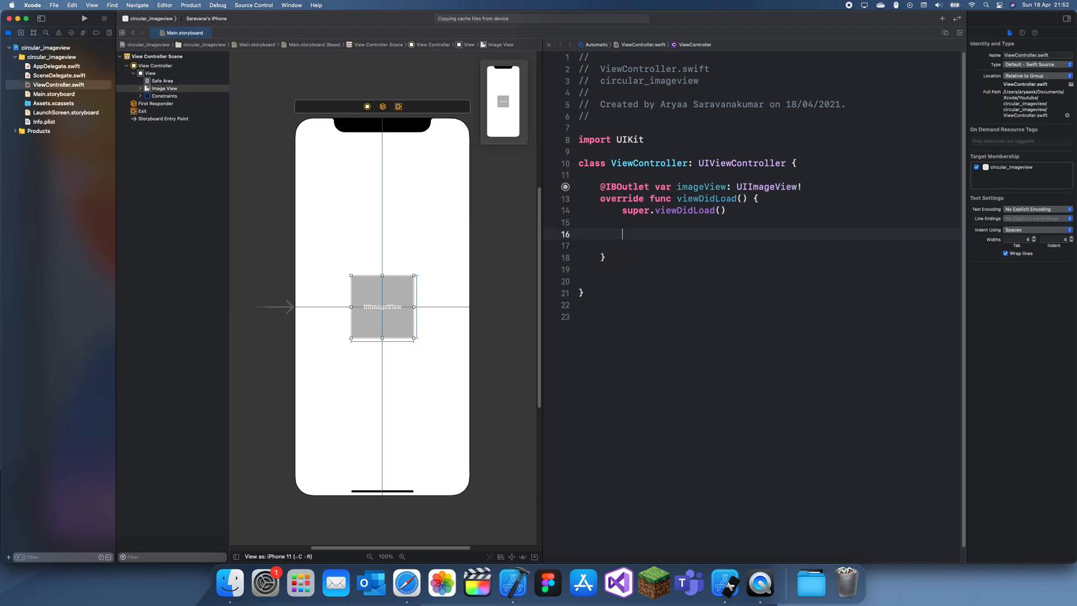
pyautogui.write('imageView.')
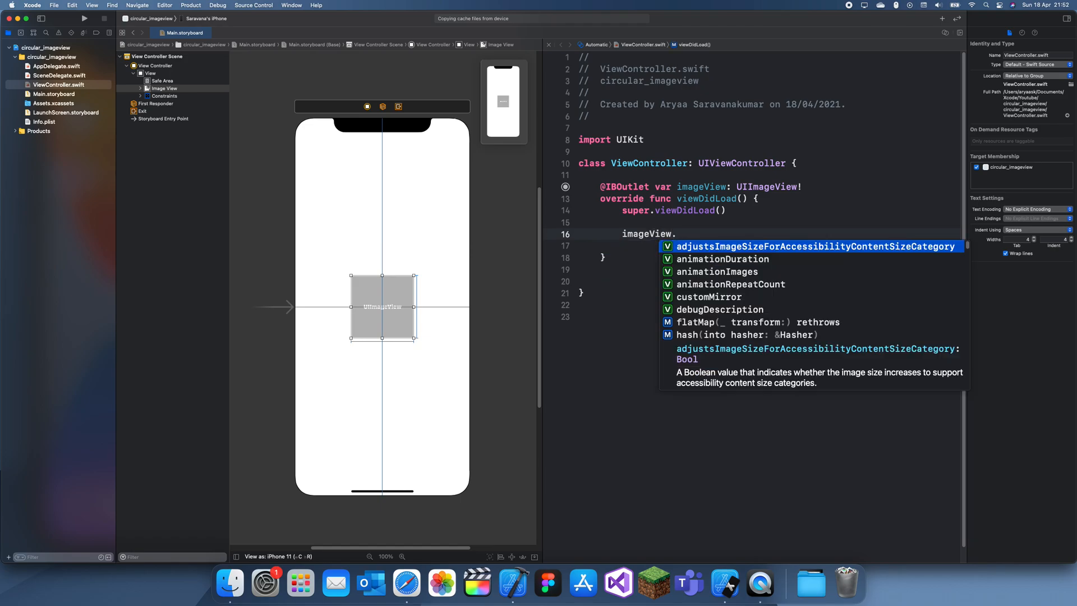
pyautogui.write('backgroundColor = .cyan')
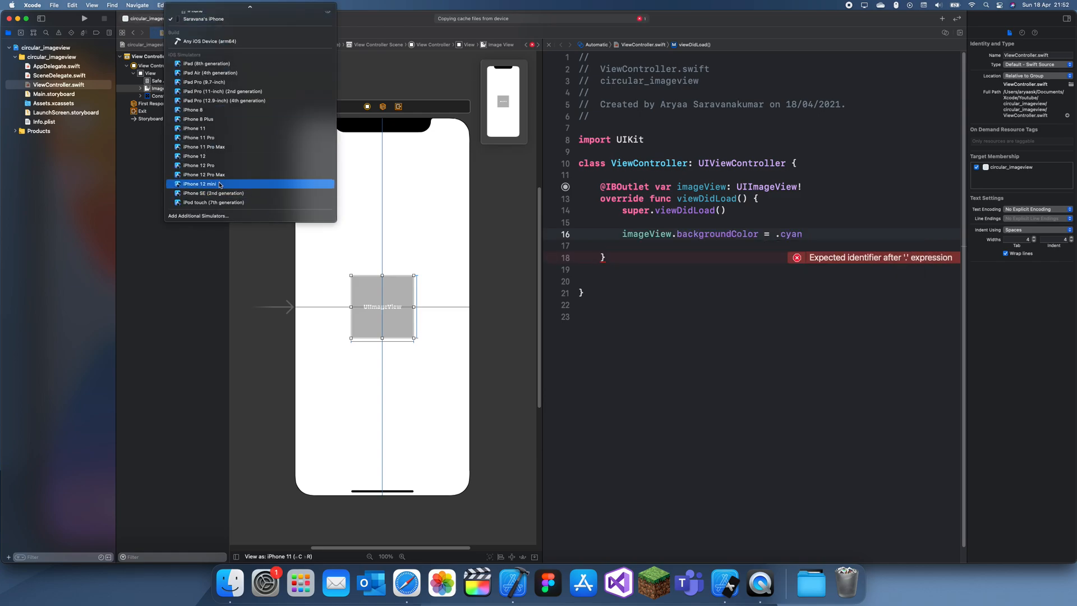
# Run the app on the iPhone 12 mini simulator to see the cyan square.
pyautogui.click(200, 184)
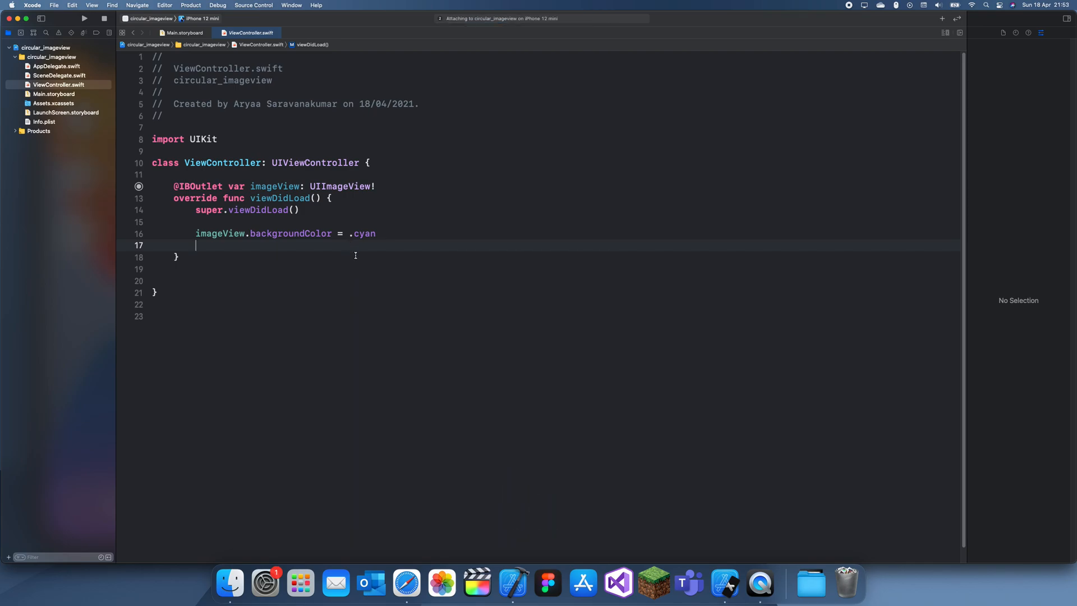
pyautogui.click(83, 19)
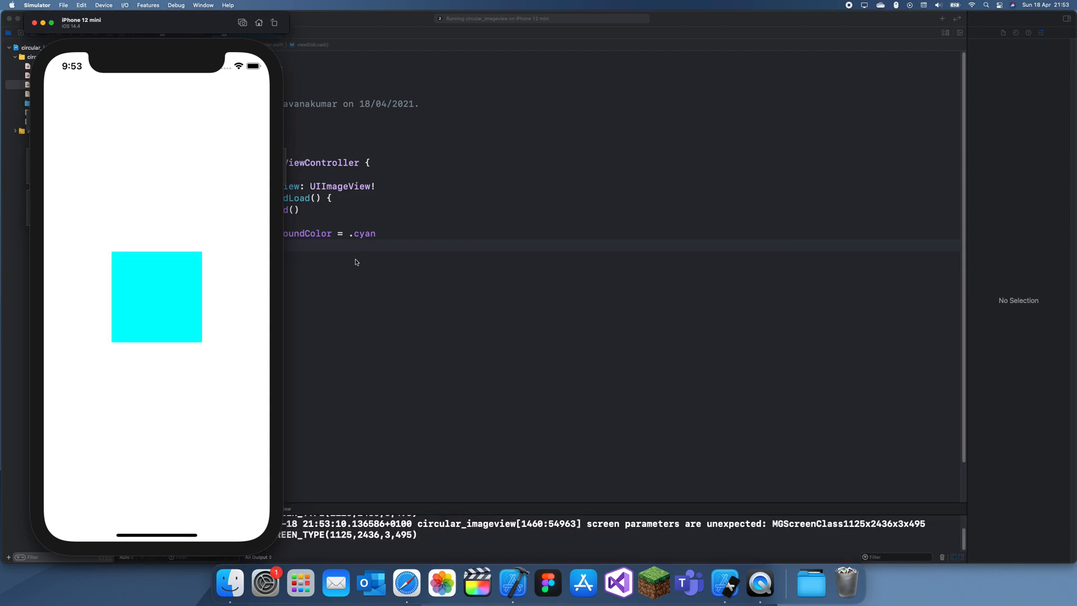
pyautogui.moveTo(325, 252)
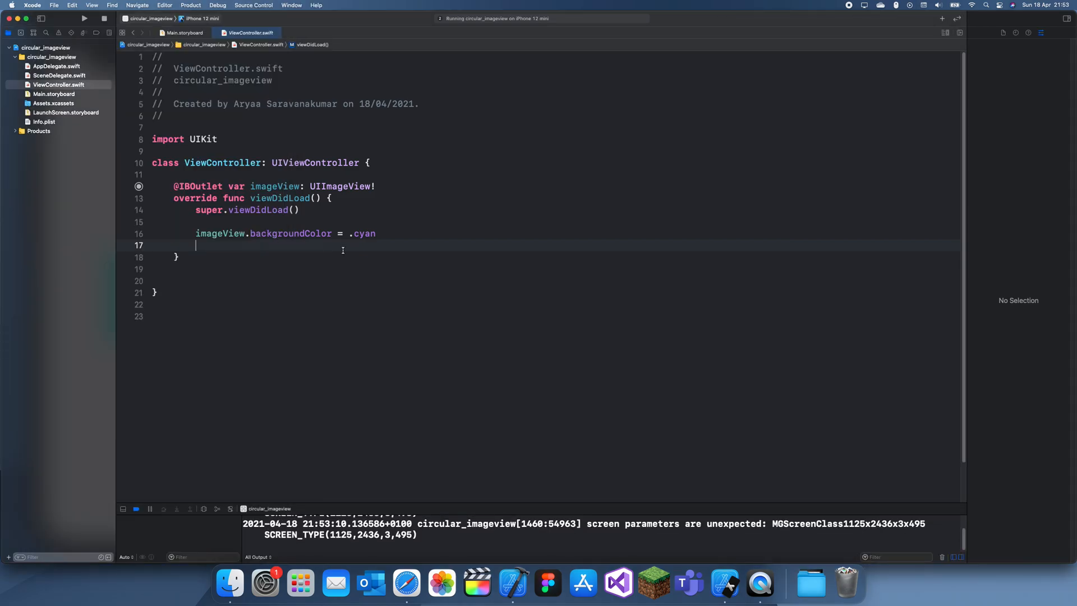
# Add imageView.layer.masksToBounds = true to viewDidLoad.
pyautogui.write('i')
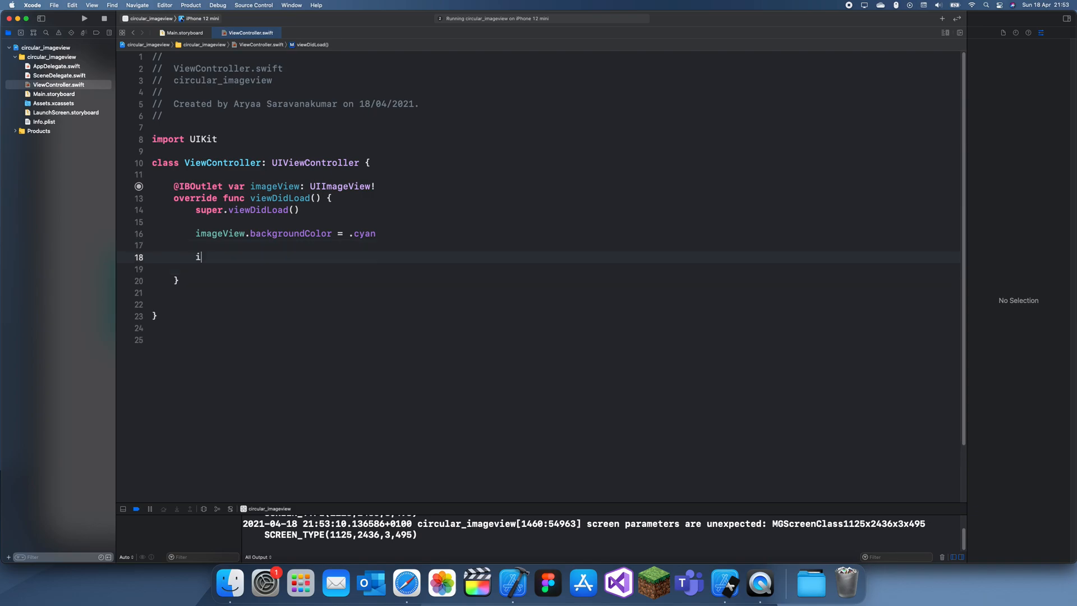
pyautogui.write('mage')
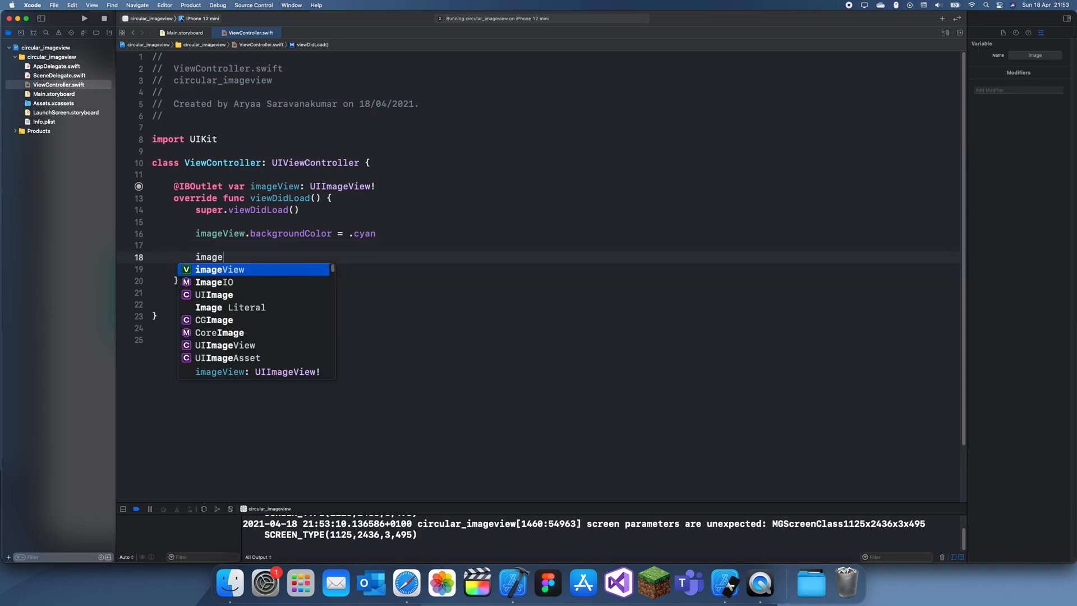
pyautogui.write('View.')
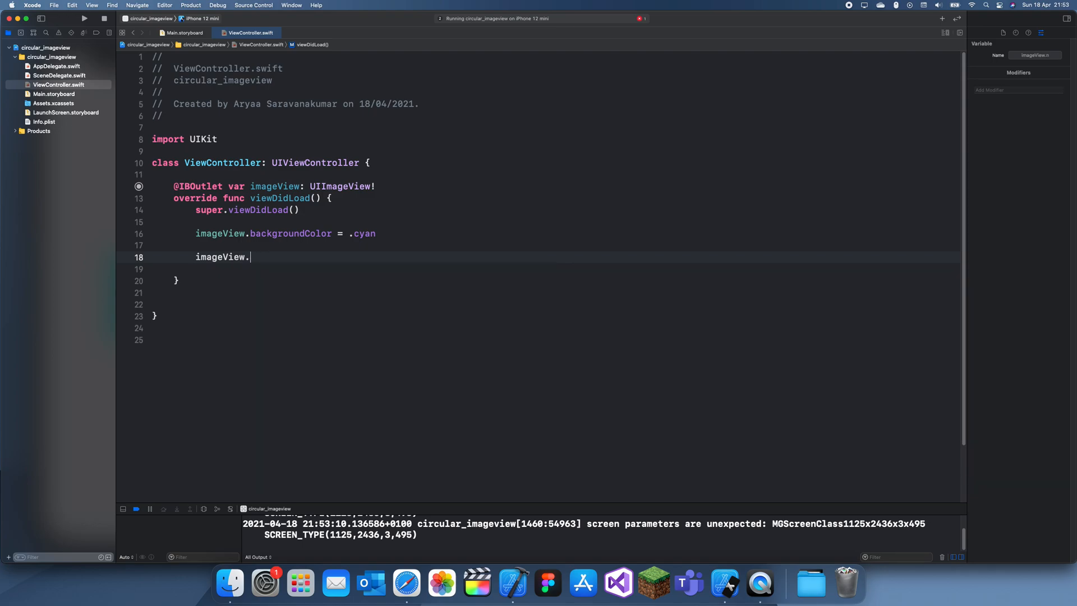
pyautogui.write('mas')
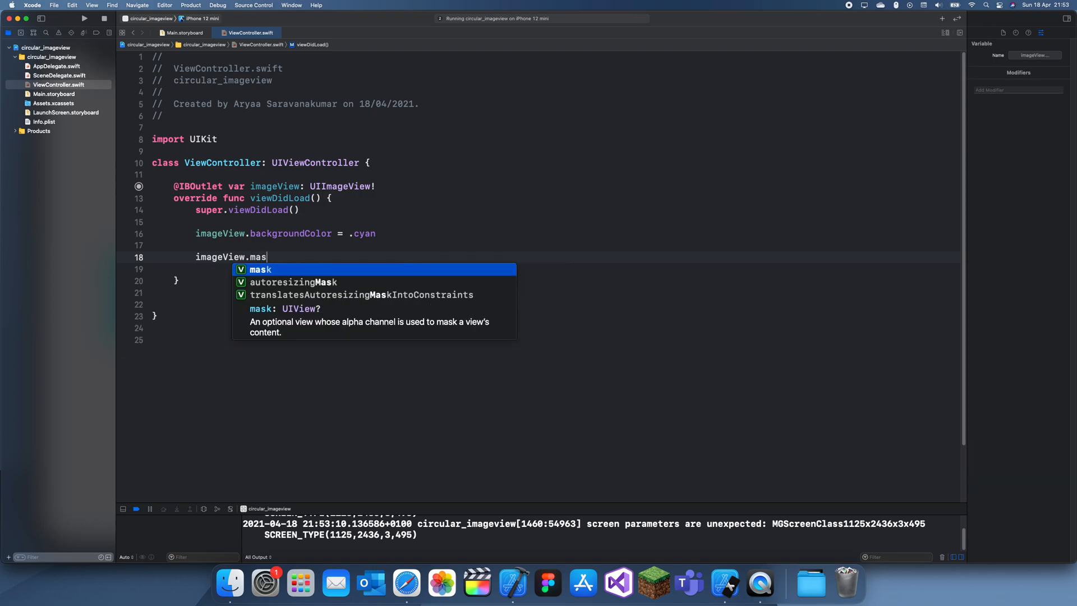
pyautogui.press('backspace')
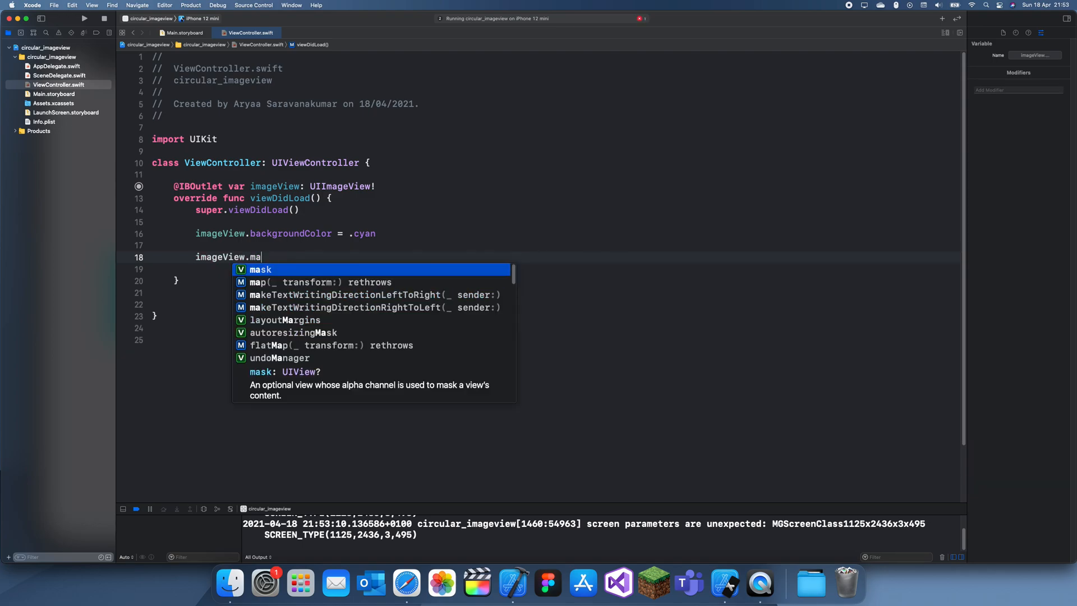
pyautogui.write('layer.masksToBounds = .')
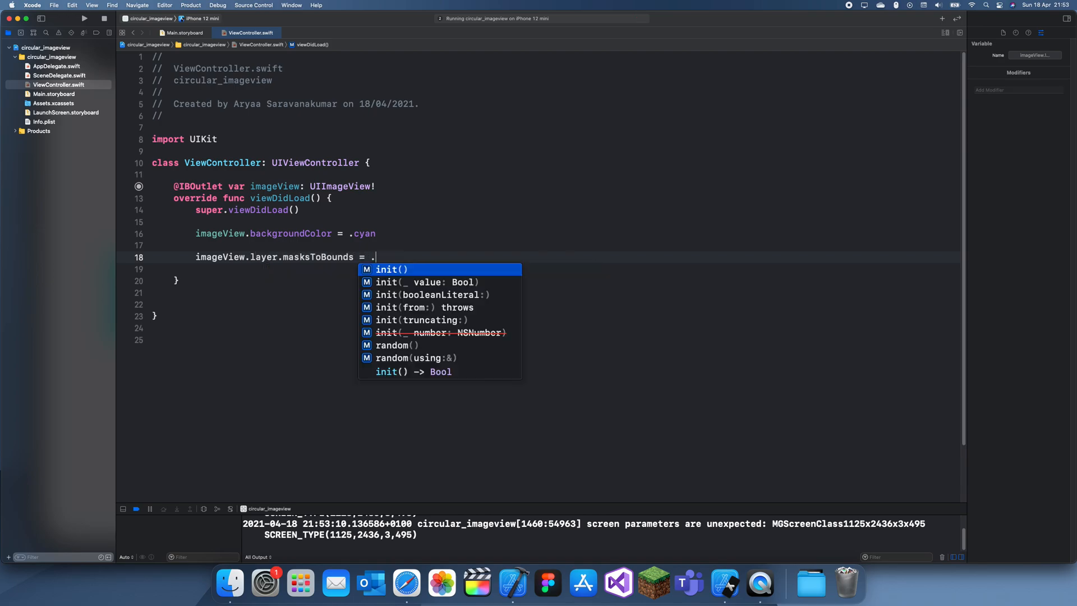
pyautogui.write('true')
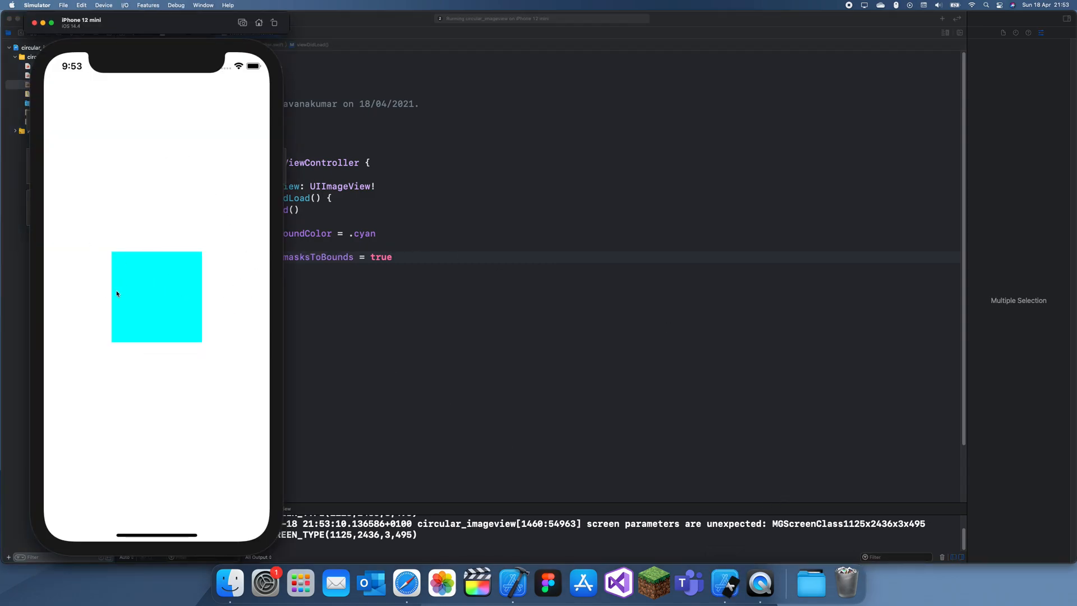
pyautogui.moveTo(125, 250)
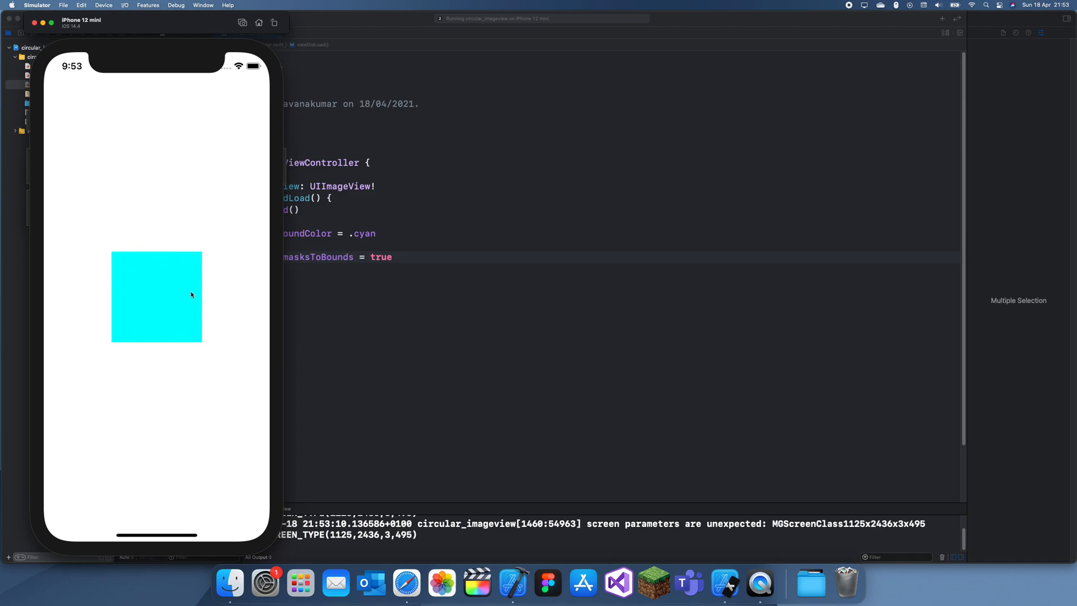
pyautogui.moveTo(195, 342)
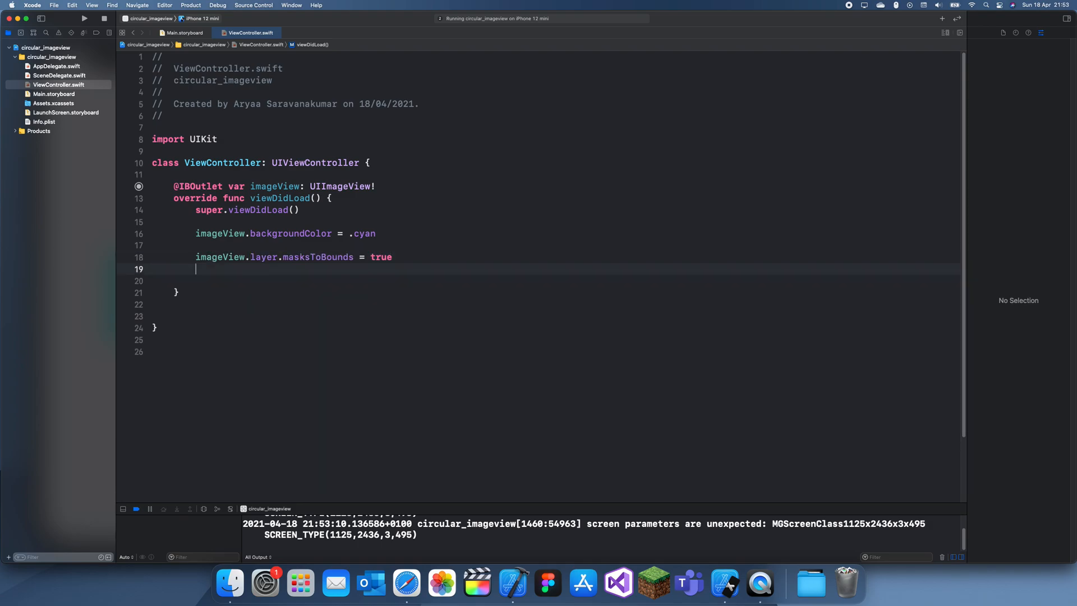
# Set imageView.layer.cornerRadius = 100 and run the app.
pyautogui.write('imageView.')
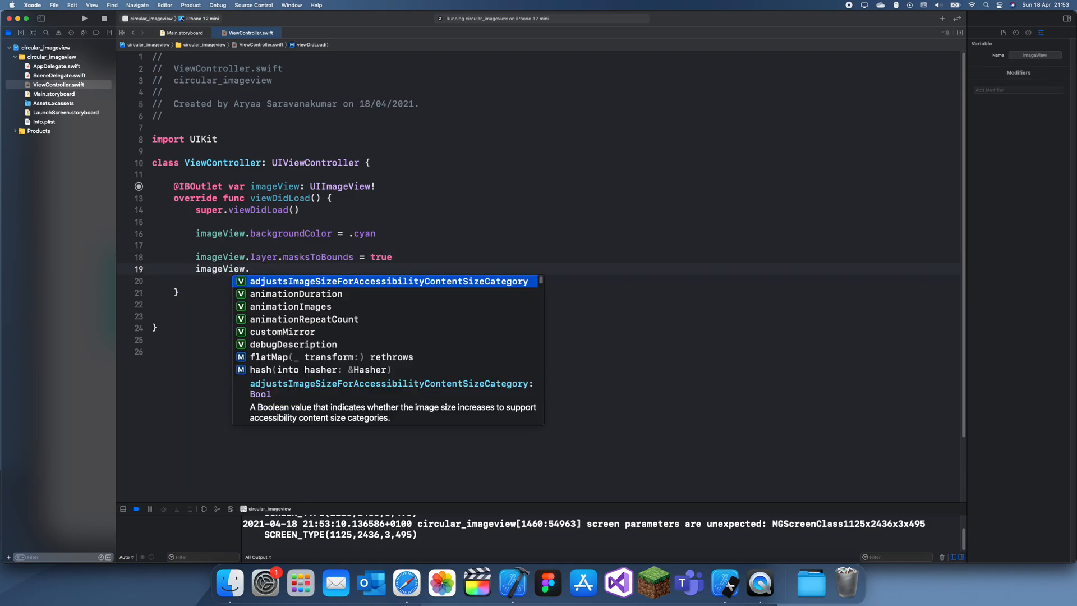
pyautogui.write('layer.')
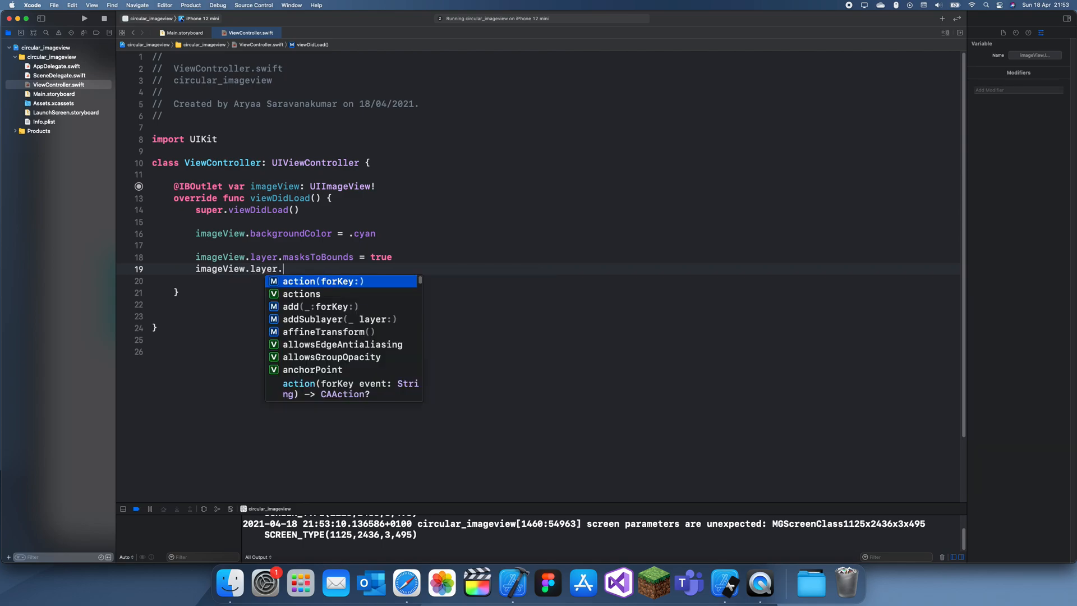
pyautogui.write('c')
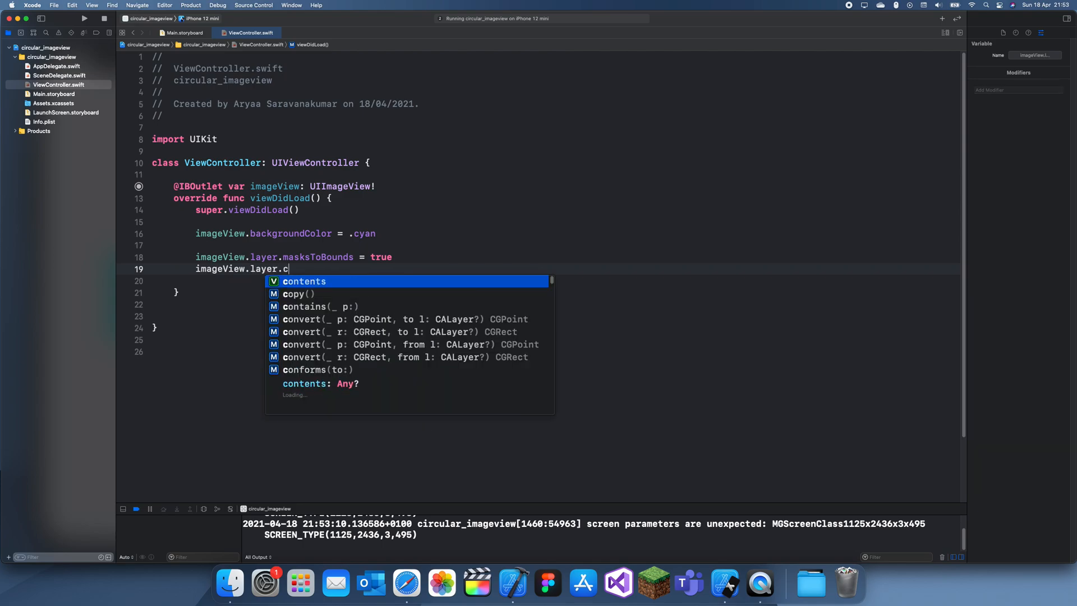
pyautogui.write('ornerRadius =')
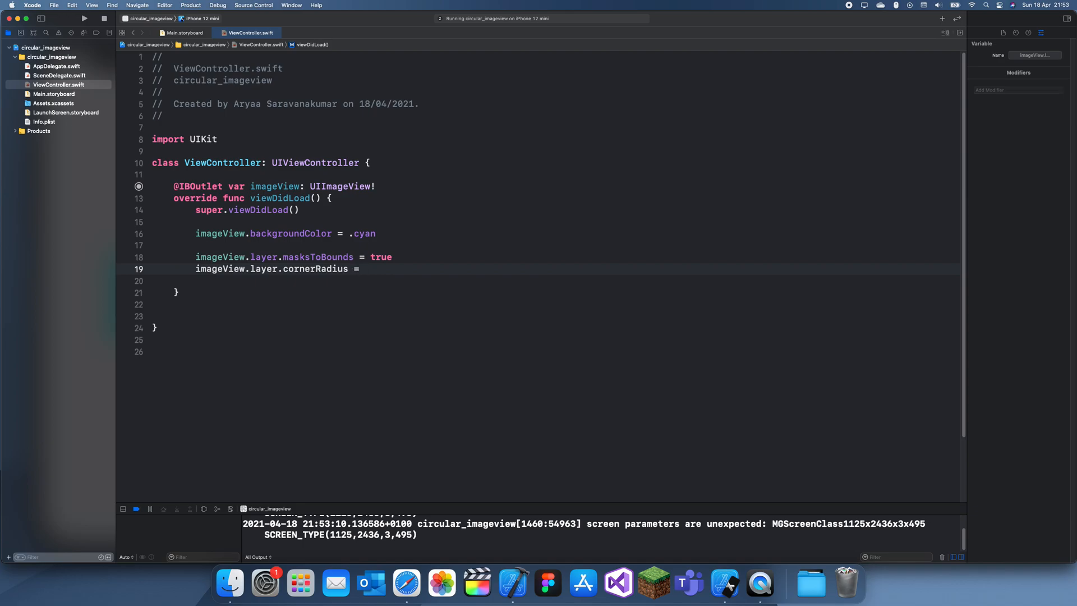
pyautogui.write('100')
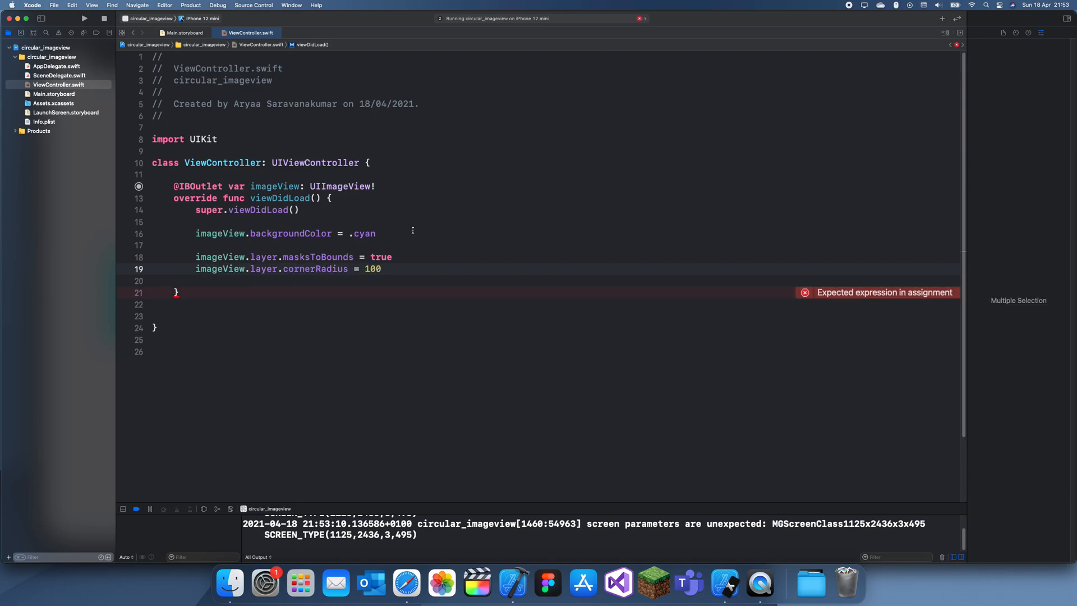
pyautogui.click(83, 18)
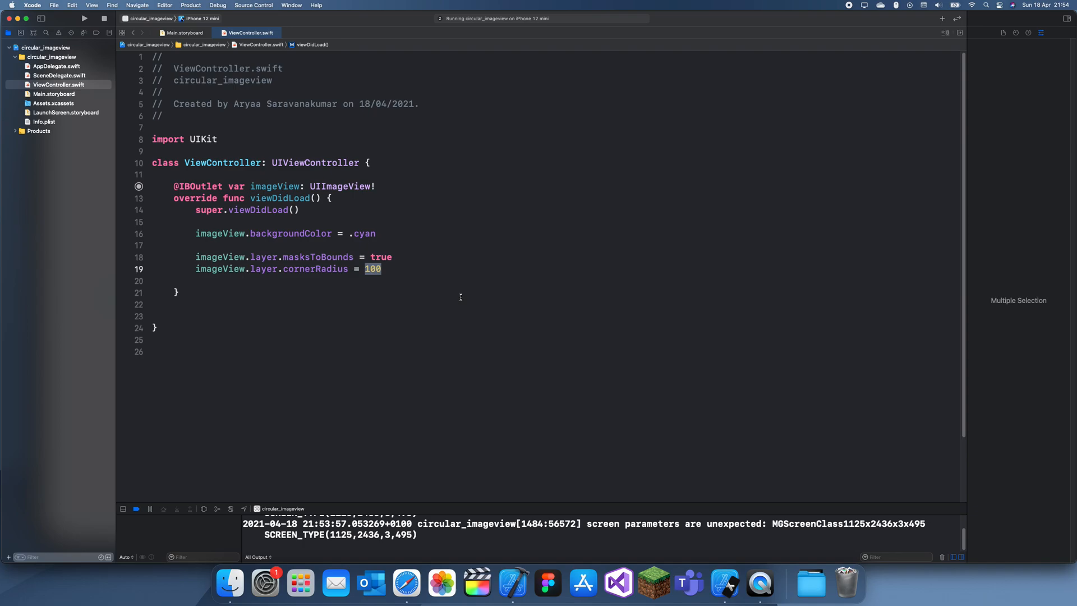
# Change the corner radius to 200 and rebuild the app.
pyautogui.write('300')
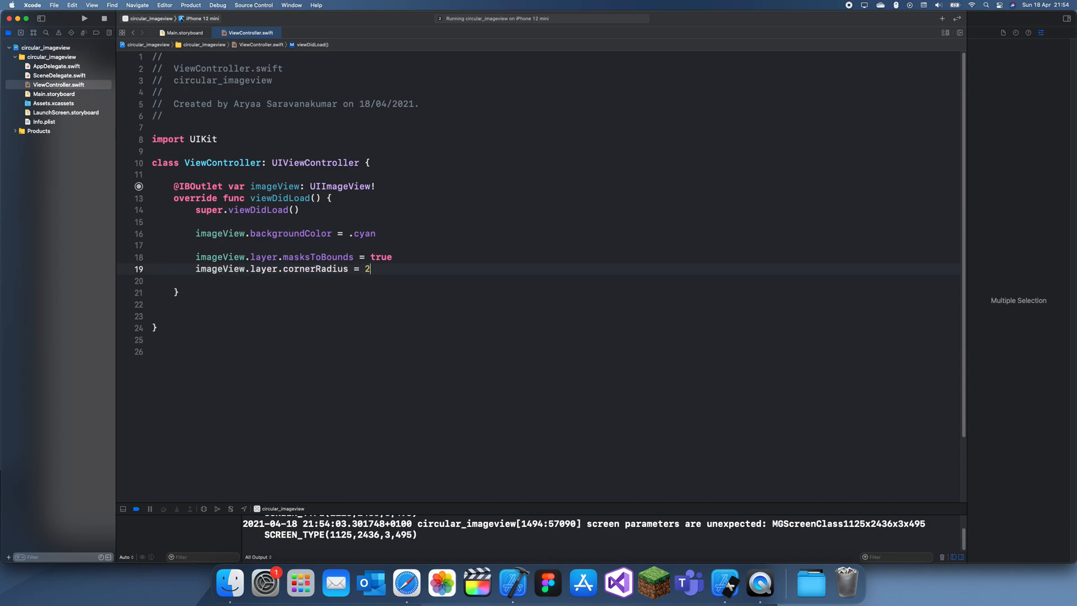
pyautogui.write('00')
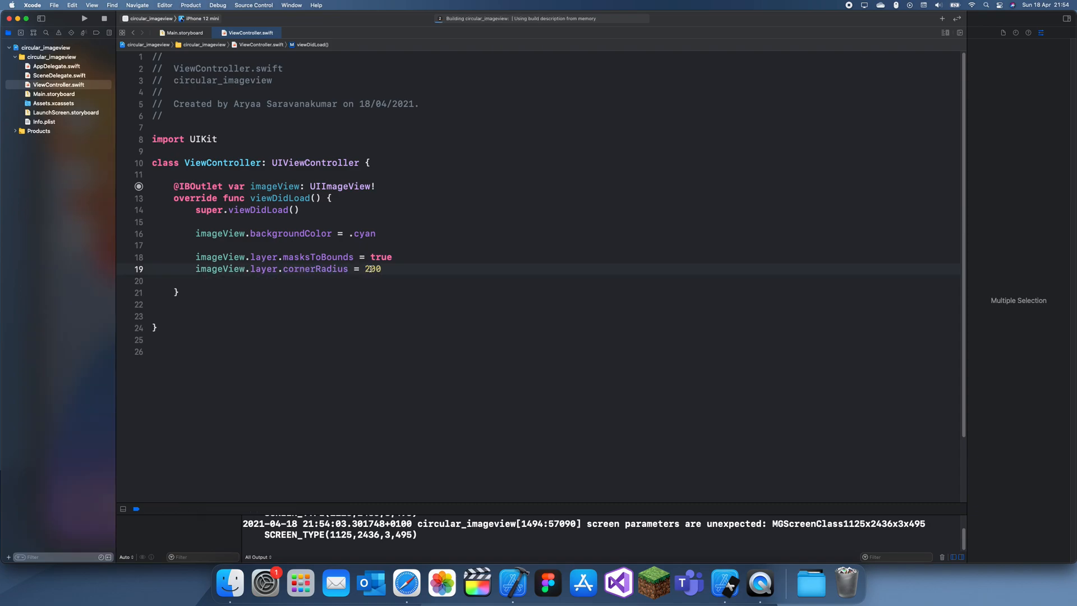
pyautogui.click(84, 18)
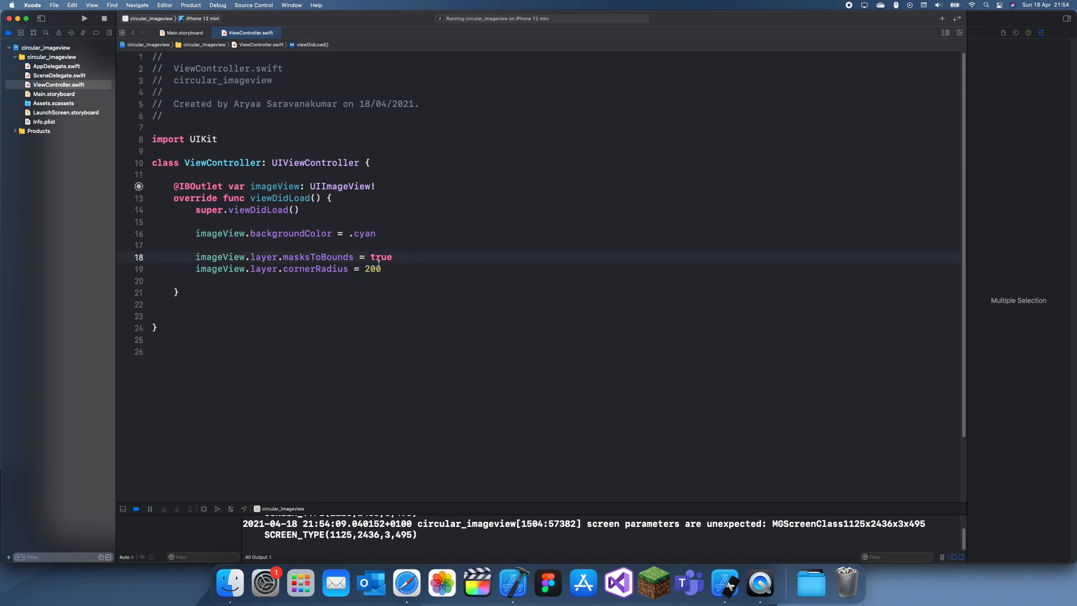
# Set the corner radius to imageView.frame.height / 2 and show Main.storyboard beside the code.
pyautogui.click(393, 257)
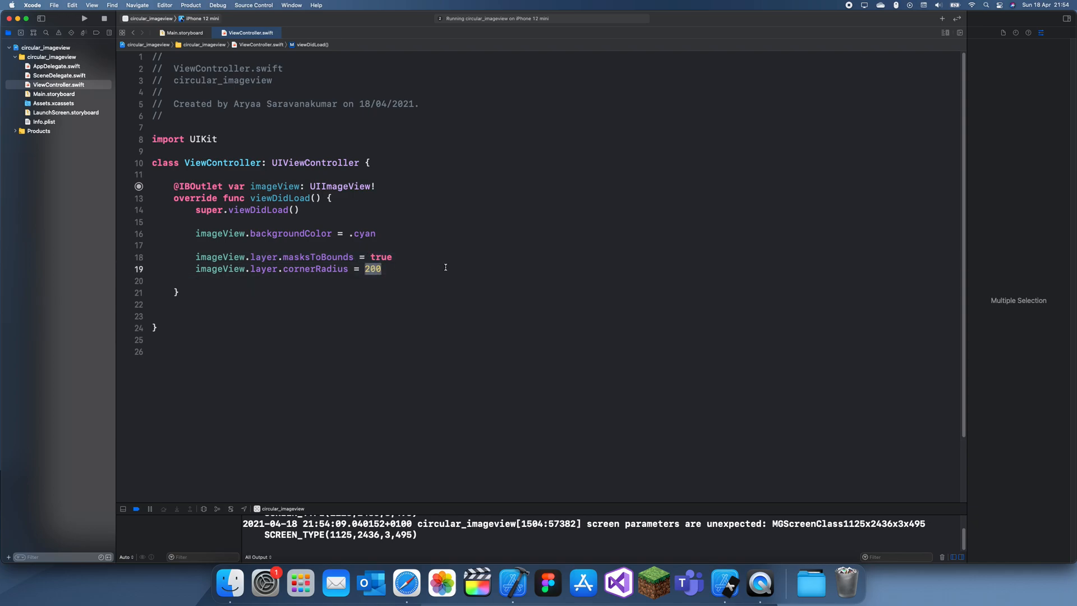
pyautogui.write('imageView.he')
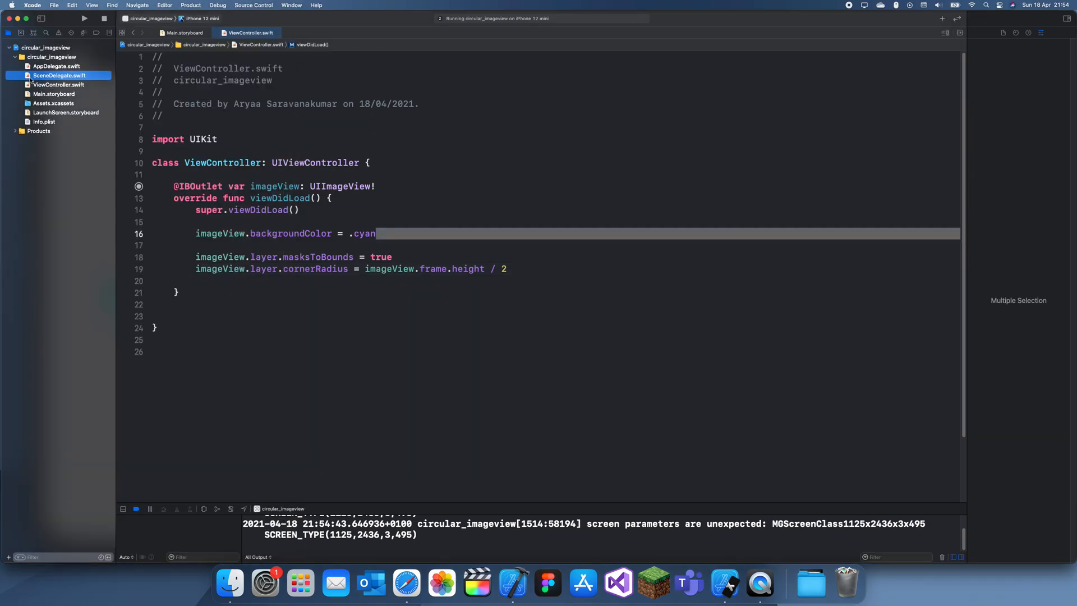
pyautogui.click(184, 33)
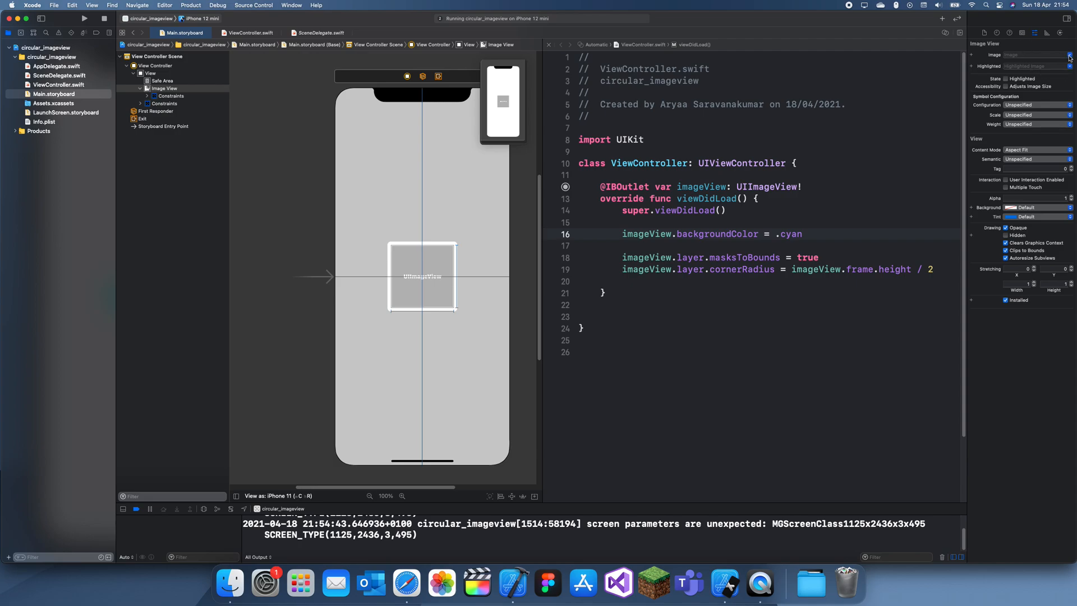
pyautogui.click(1069, 55)
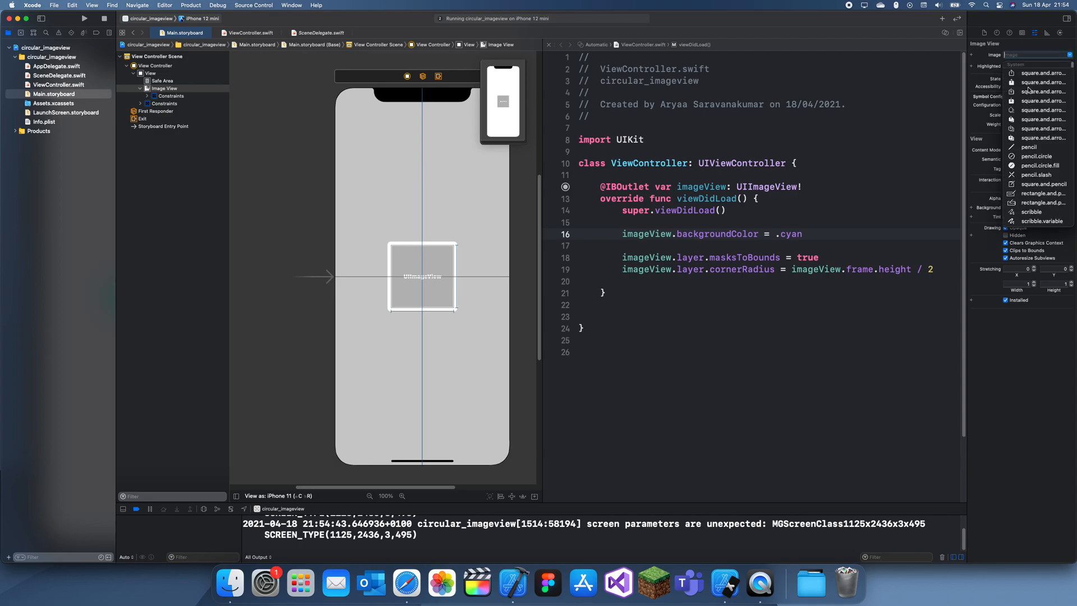
pyautogui.click(1040, 72)
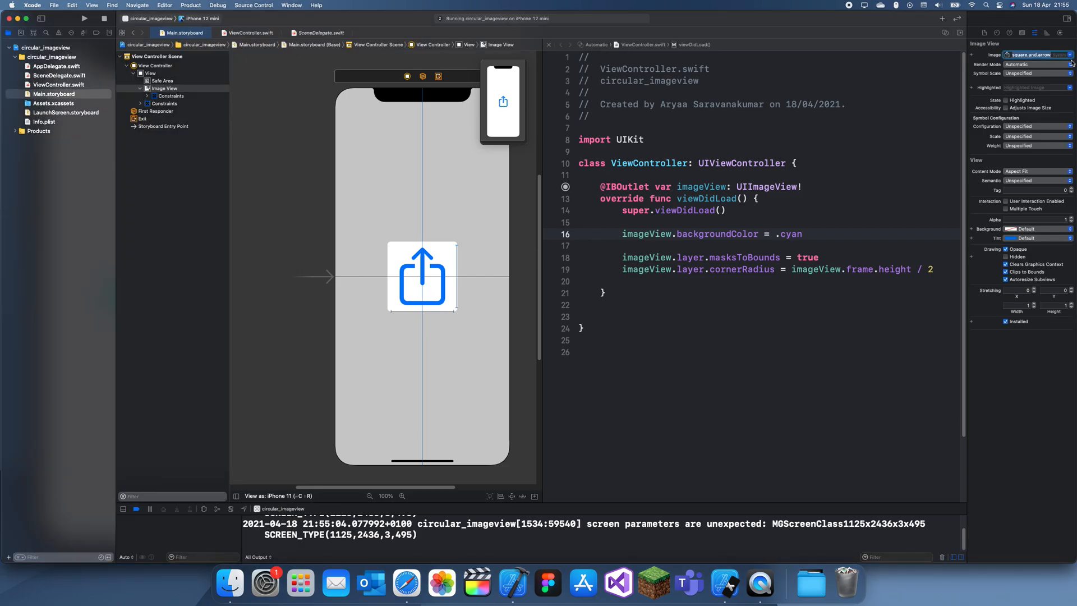
pyautogui.click(1030, 55)
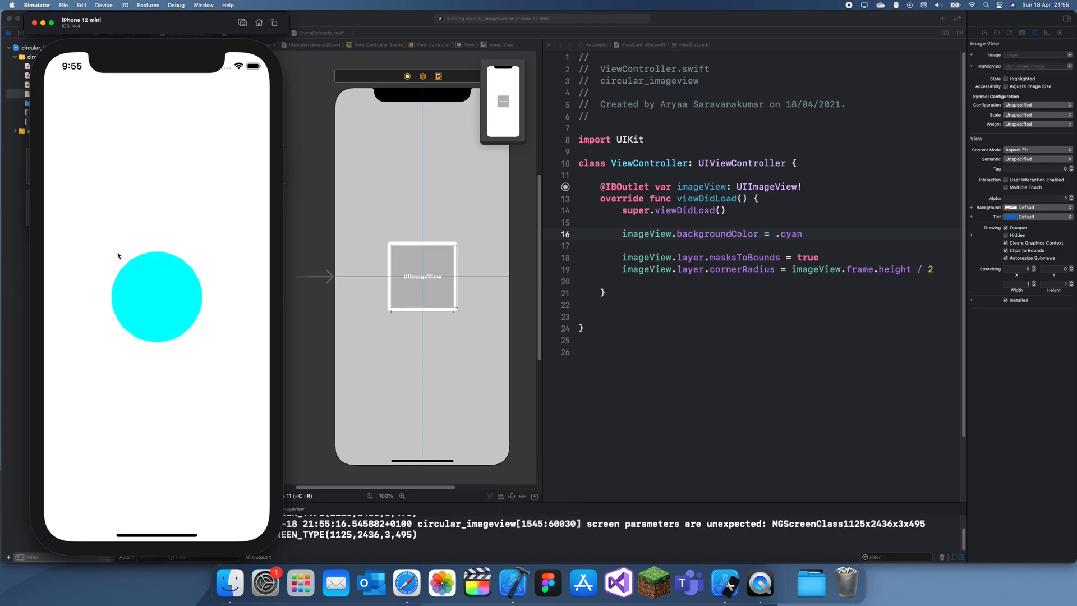
pyautogui.moveTo(468, 325)
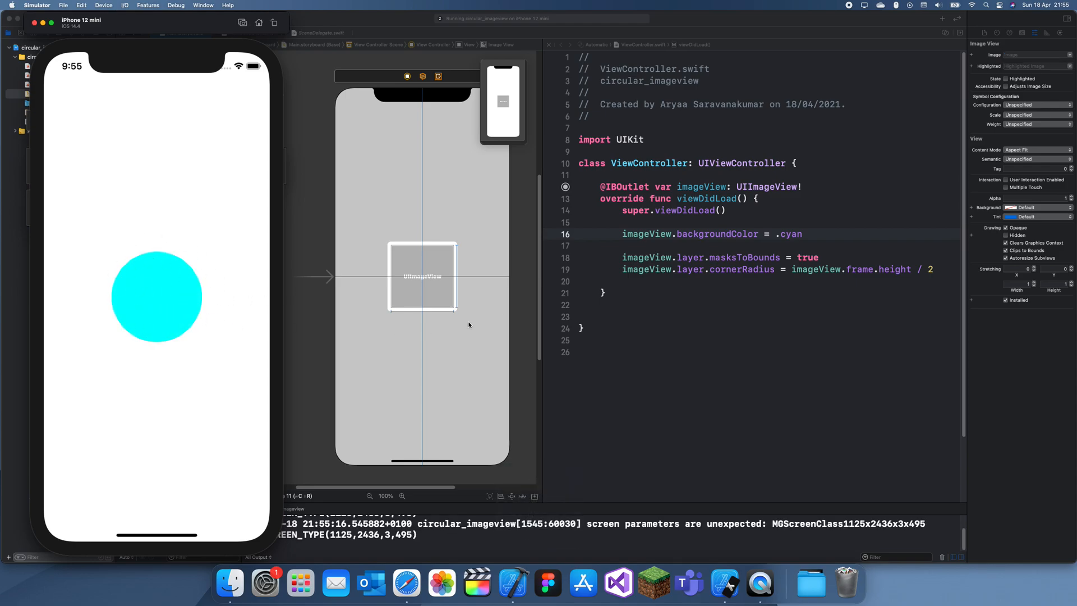
pyautogui.moveTo(887, 287)
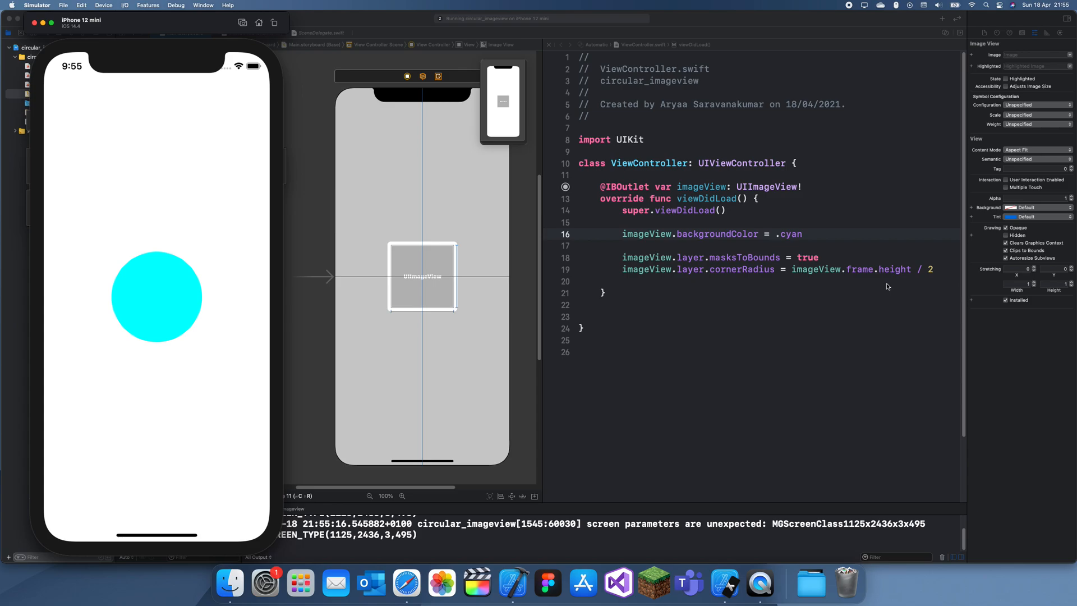
pyautogui.moveTo(842, 299)
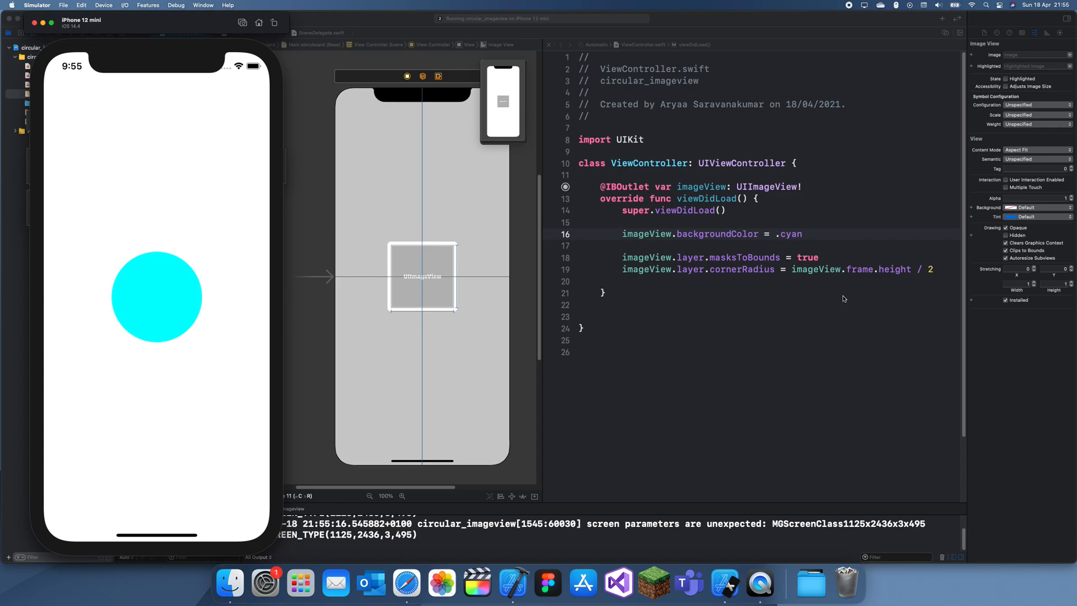